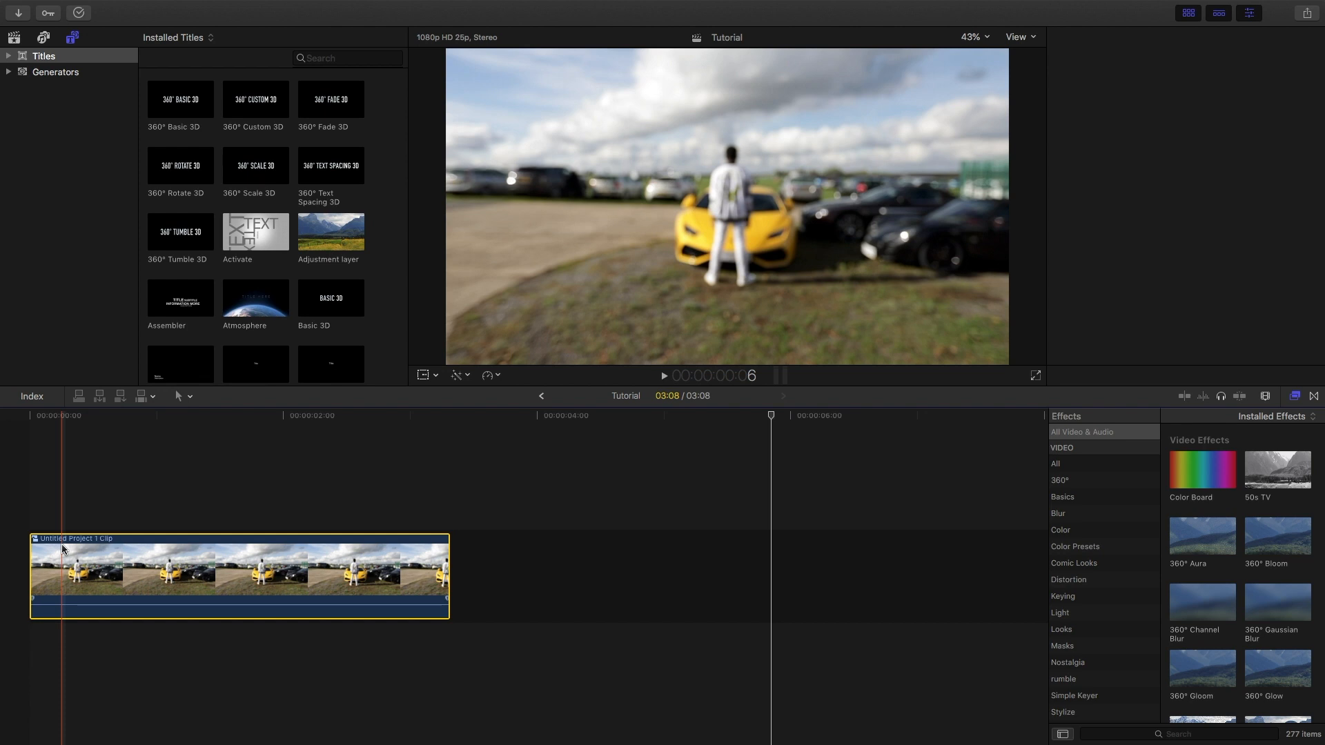
Copy the car clip to stack a duplicate above the OVI MAHERE title.
key(cmd+c)
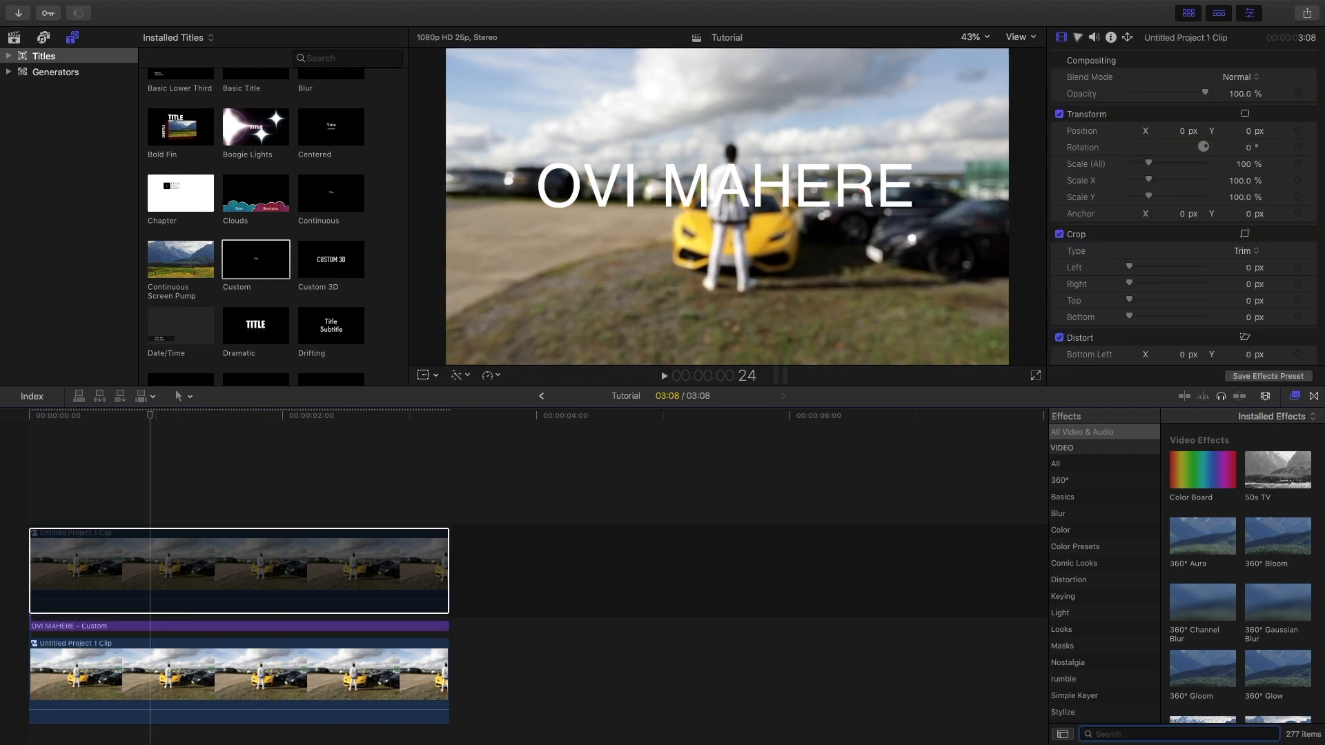
Search the Effects browser for DRAW to find the Draw Mask effect.
text(DRAW)
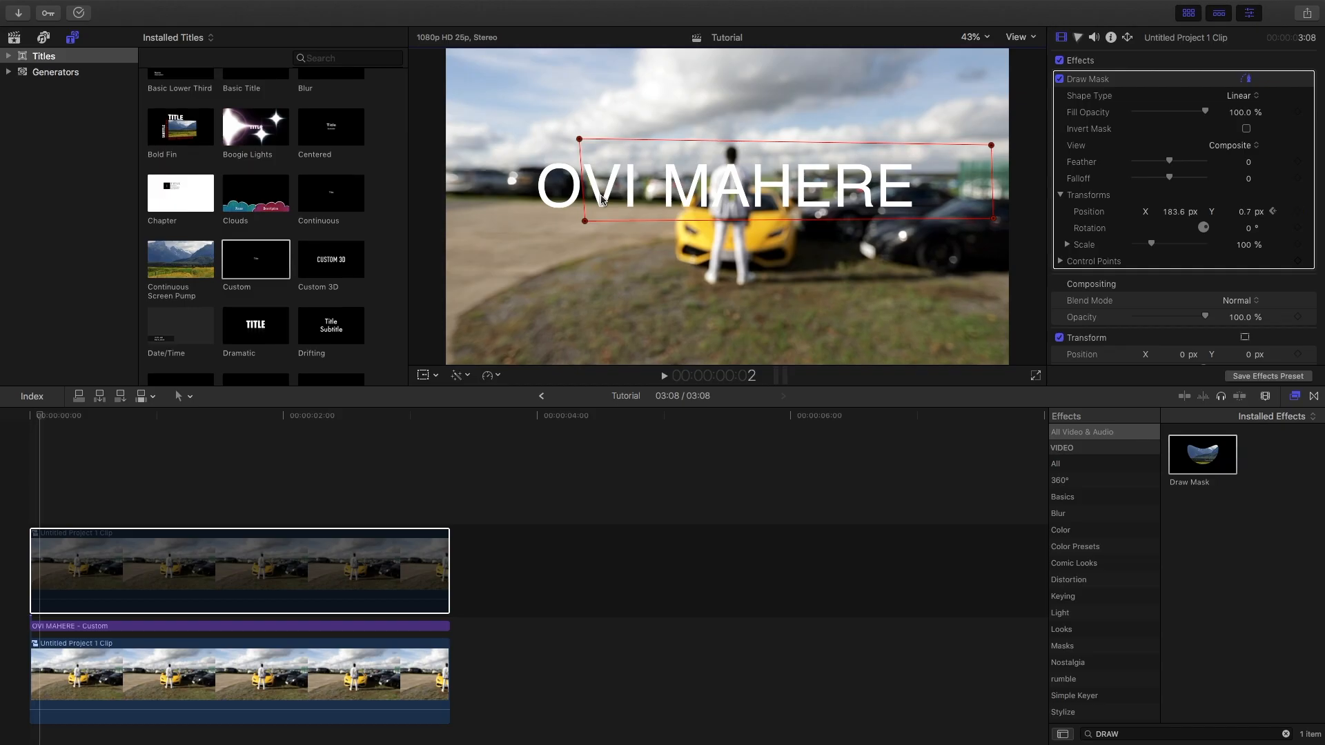
Shift the Draw Mask right across the title and set viewer zoom to 75%.
drag(580, 139, 625, 136)
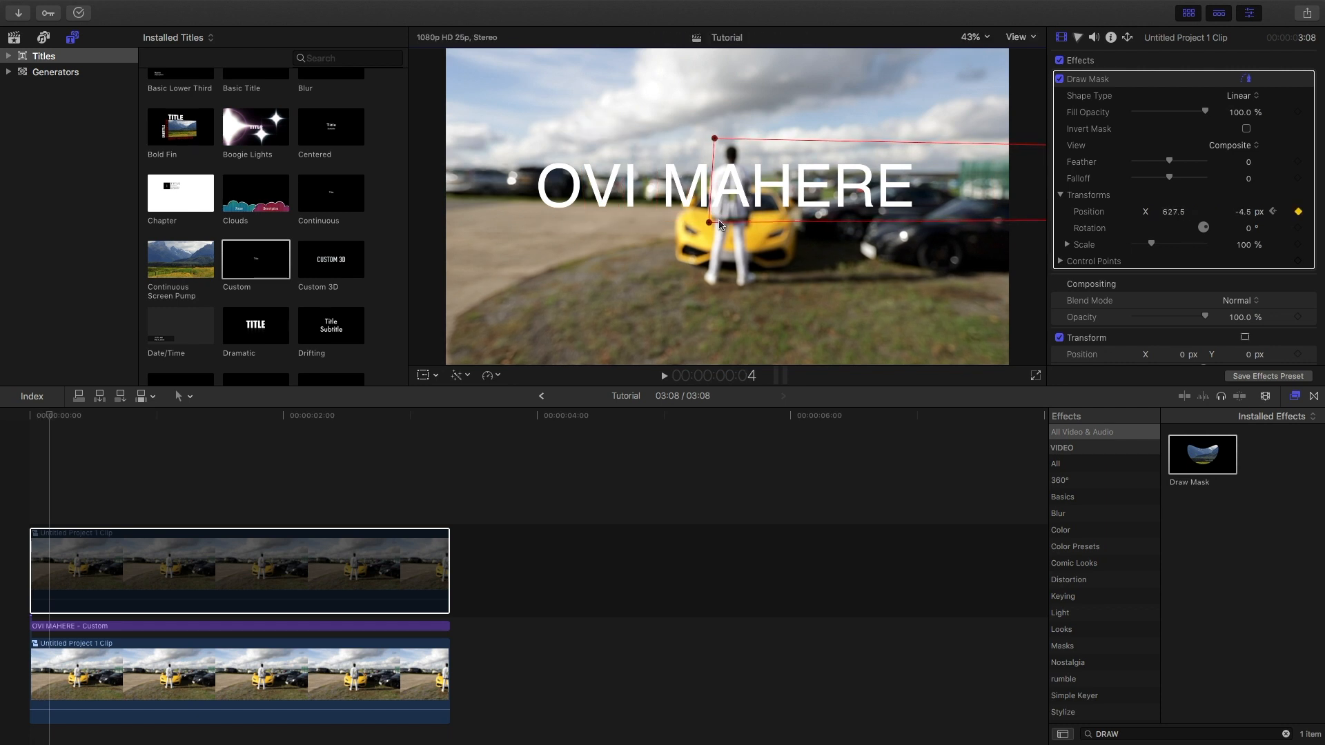
click(972, 36)
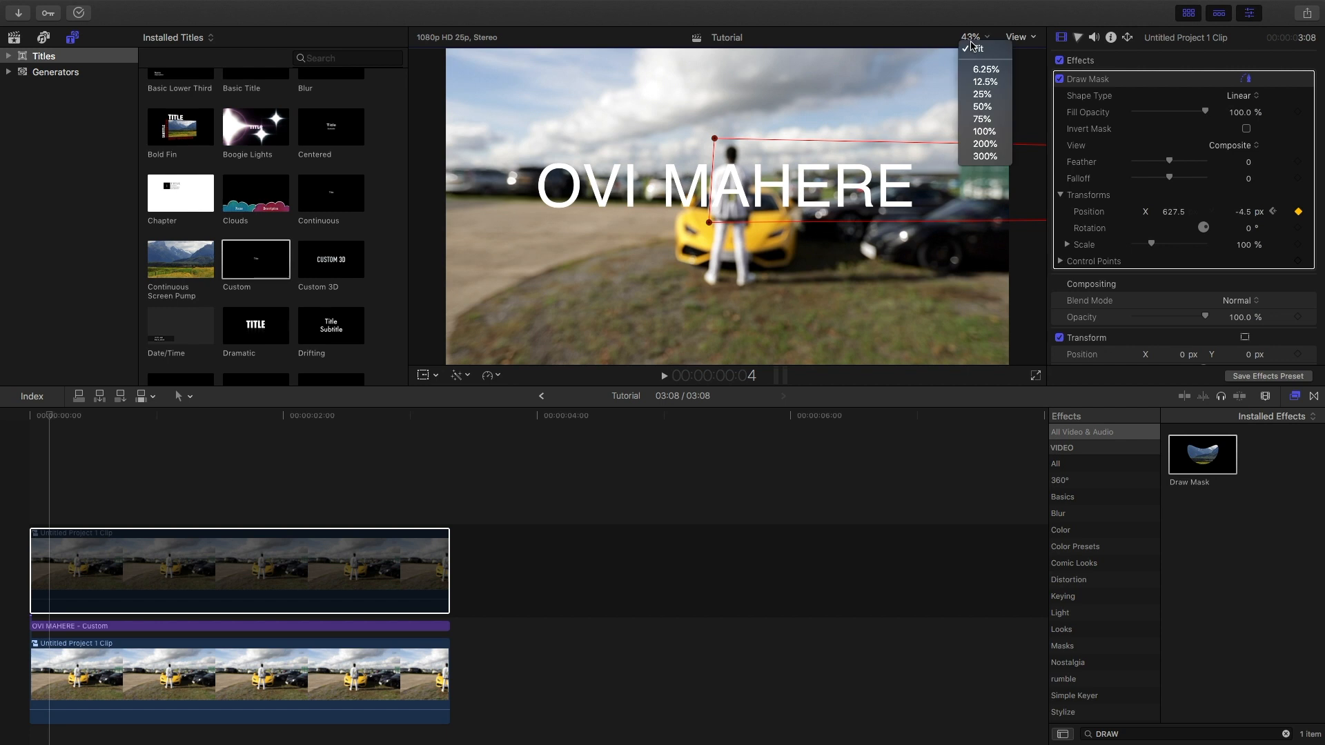
click(983, 119)
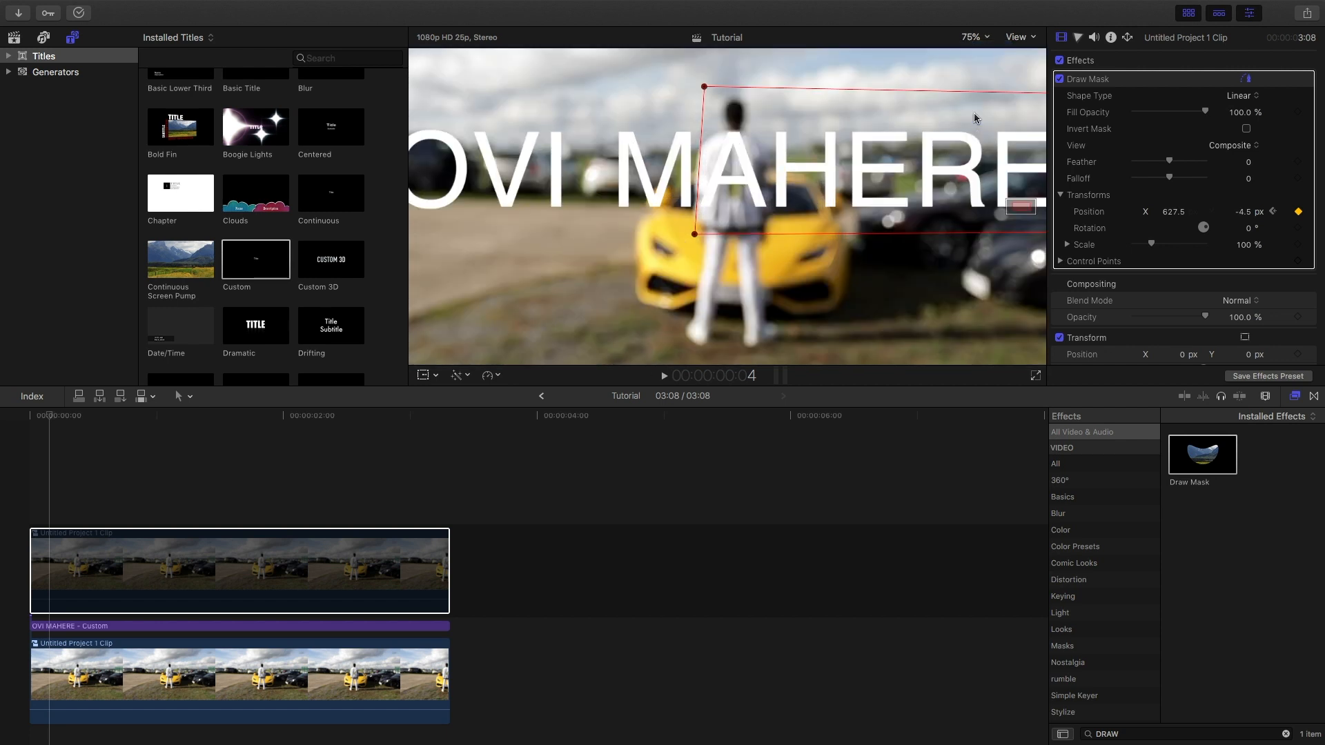